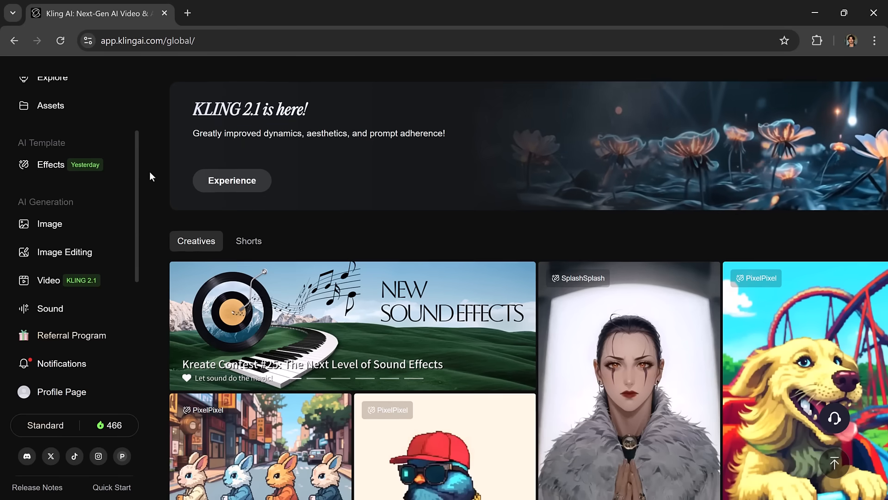
Open the Video page and browse the Image to Video panel with KLING 2.1 selected.
scroll(down, 3)
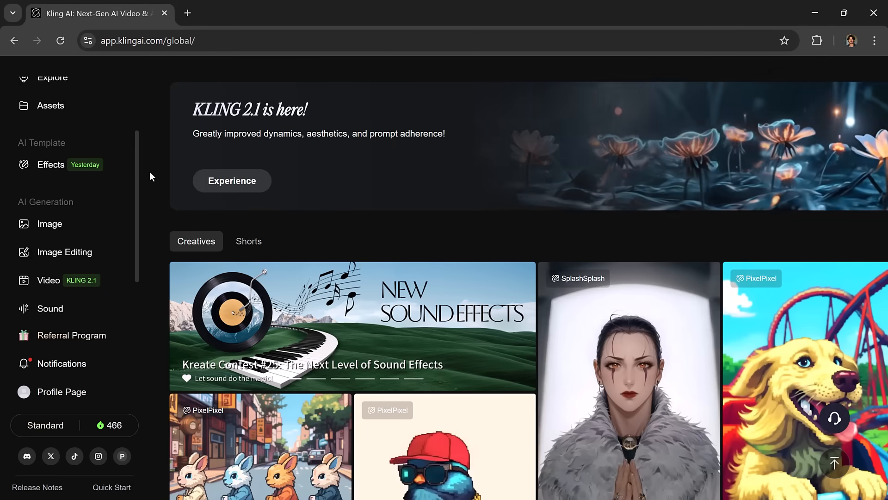
scroll(down, 3)
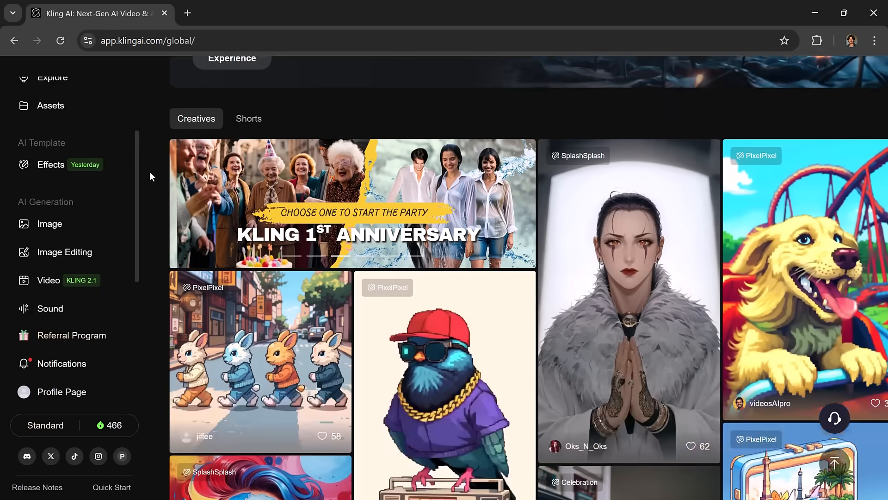
scroll(up, 3)
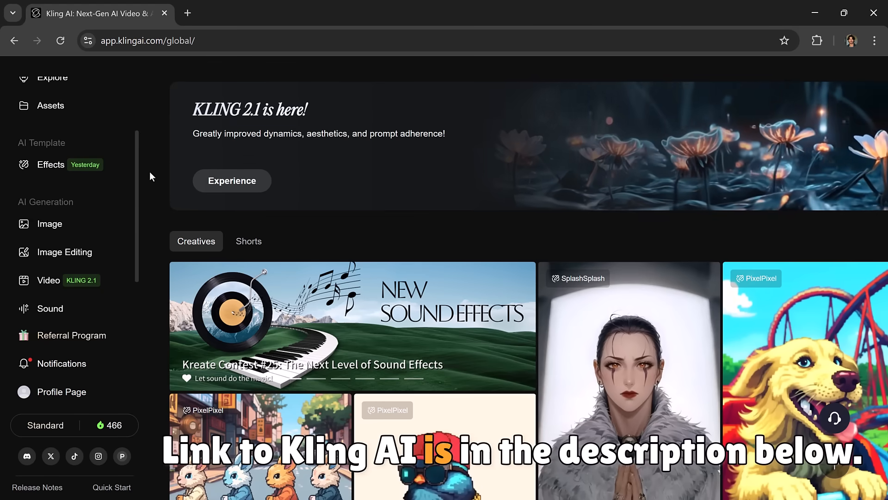
scroll(down, 3)
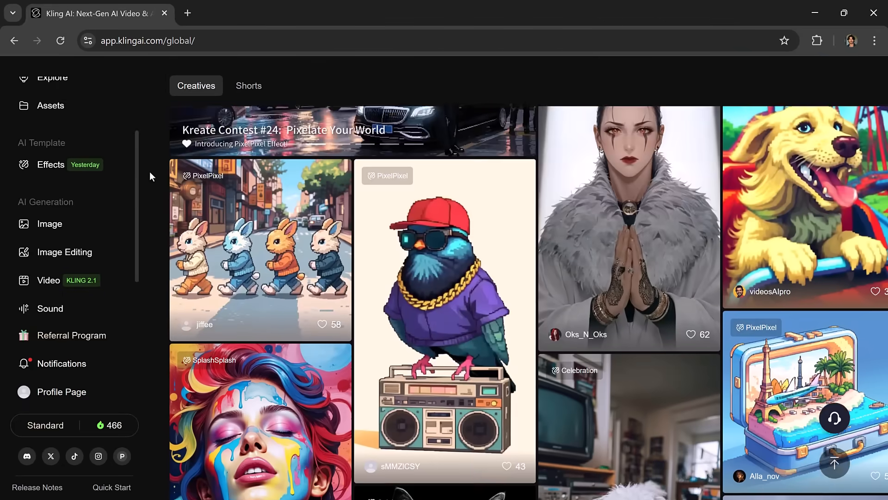
scroll(down, 3)
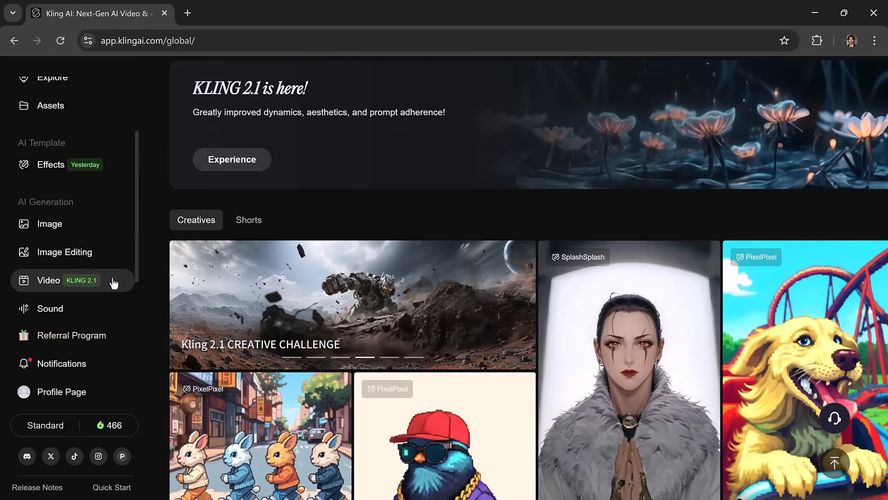
click(48, 280)
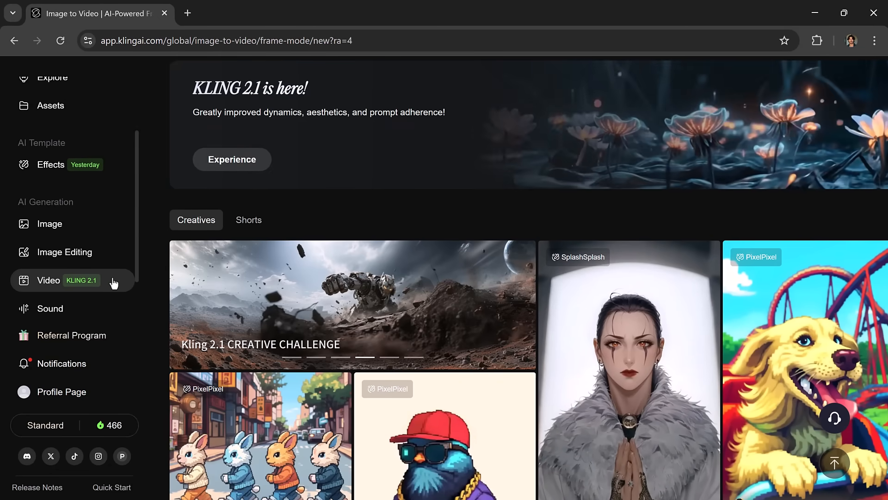
click(49, 279)
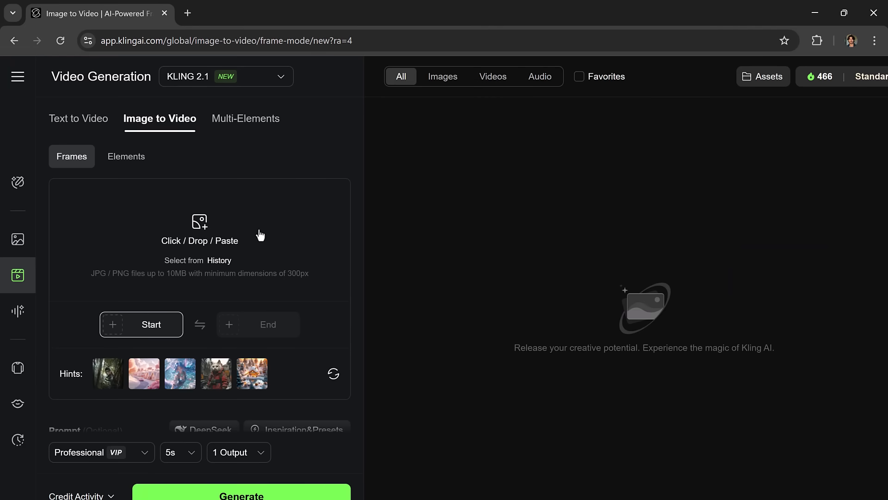
mouse_move(289, 221)
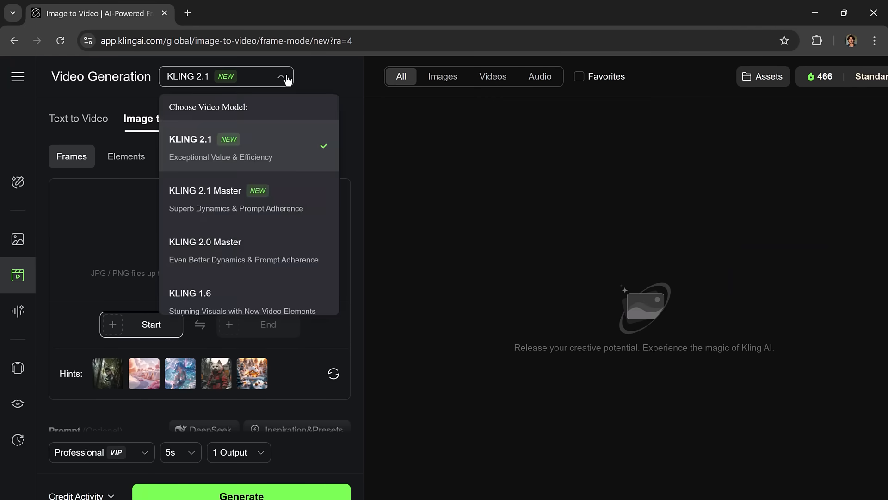
mouse_move(295, 154)
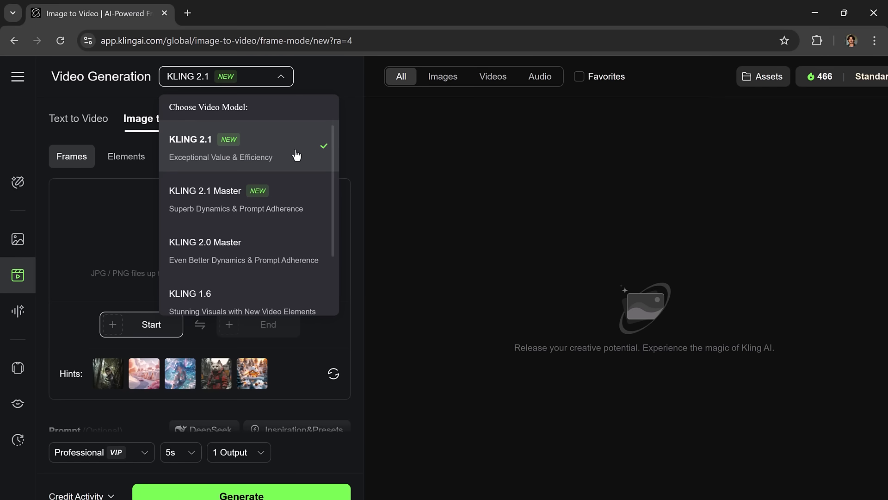
mouse_move(286, 146)
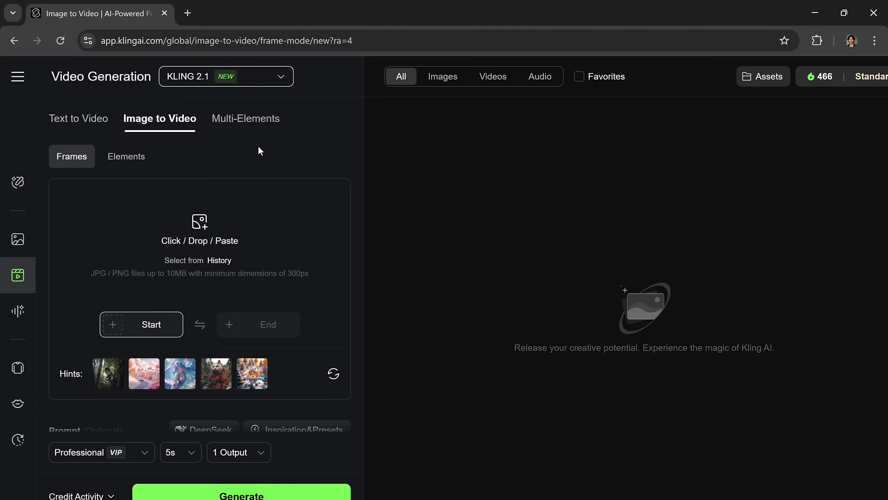
scroll(down, 3)
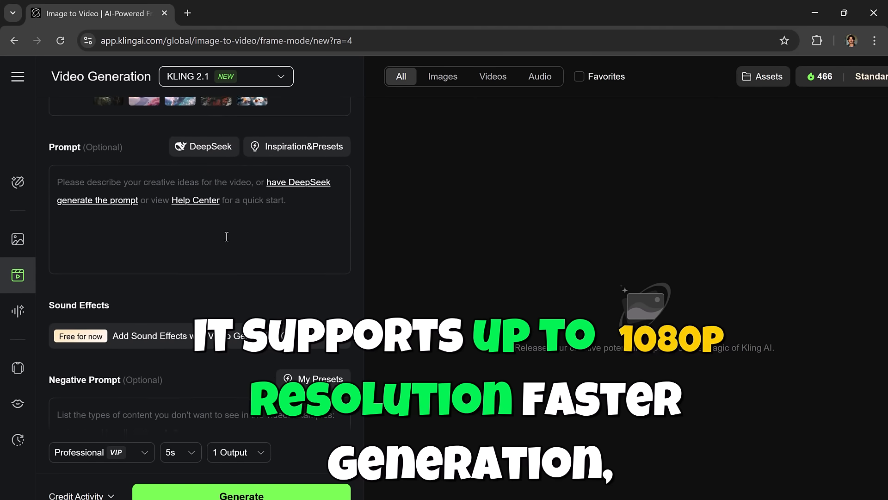
scroll(down, 3)
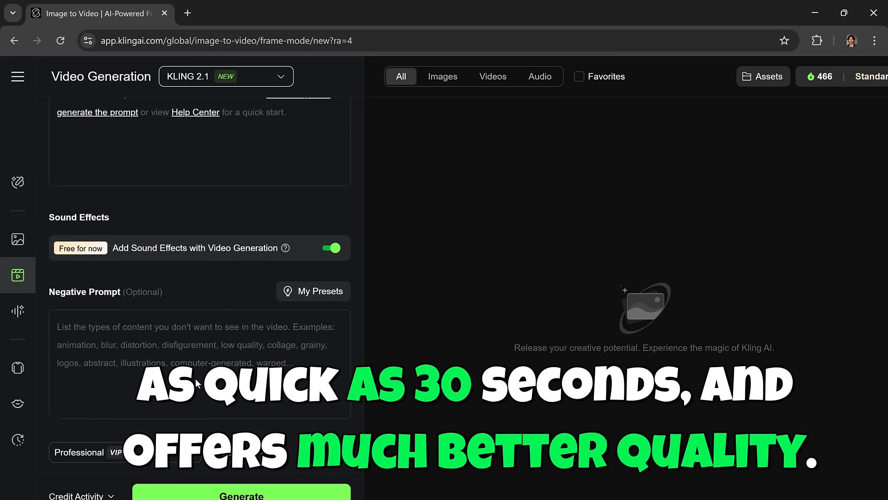
scroll(up, 3)
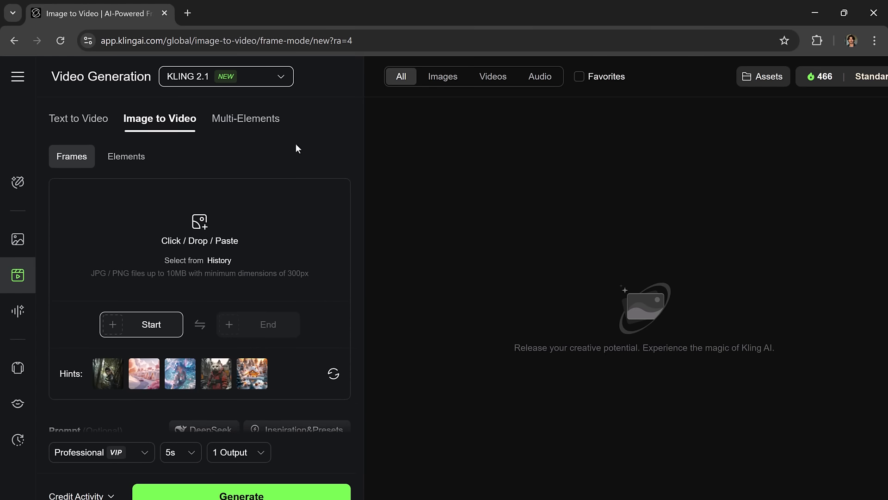
mouse_move(294, 203)
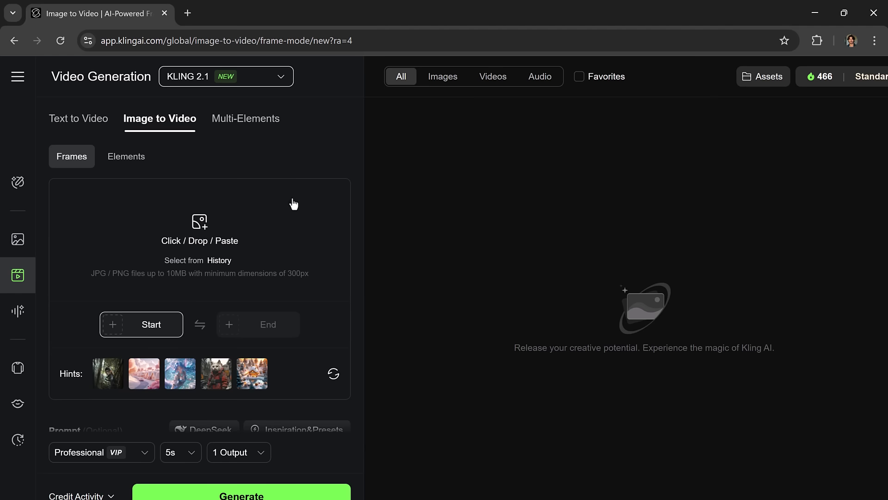
mouse_move(170, 248)
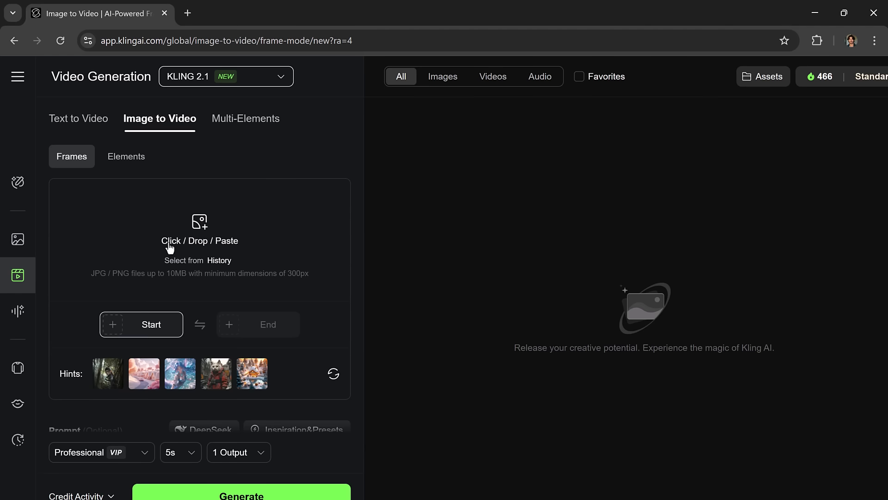
Upload the dirt-bike racing photo as the Start frame.
click(199, 238)
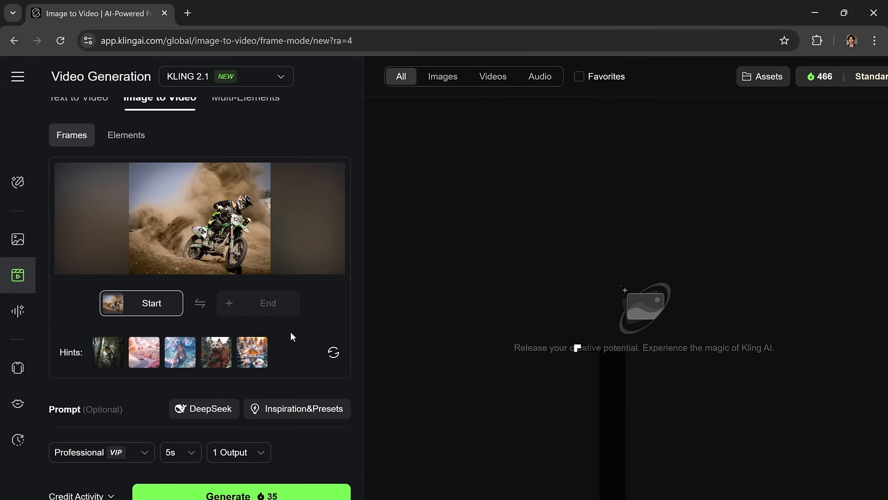
scroll(down, 3)
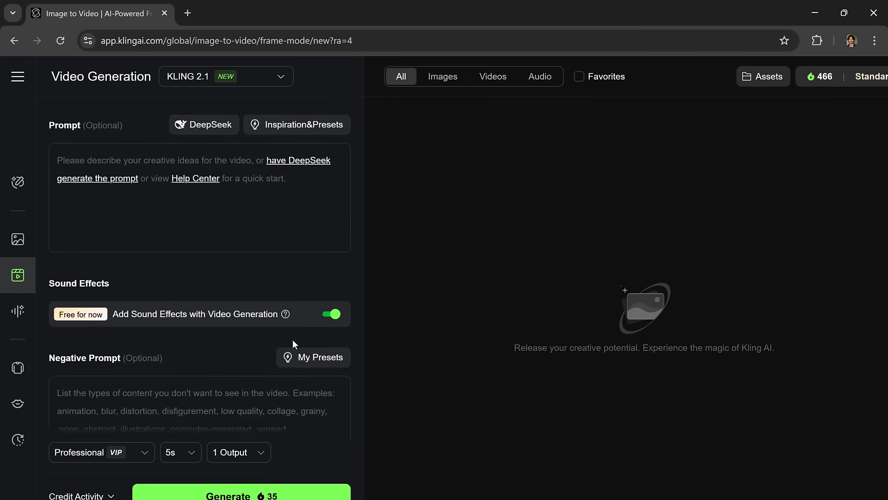
scroll(up, 3)
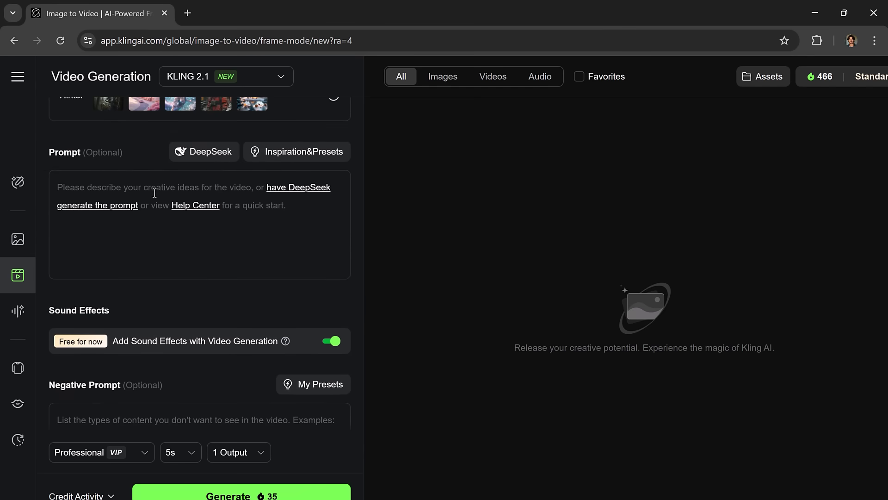
mouse_move(220, 179)
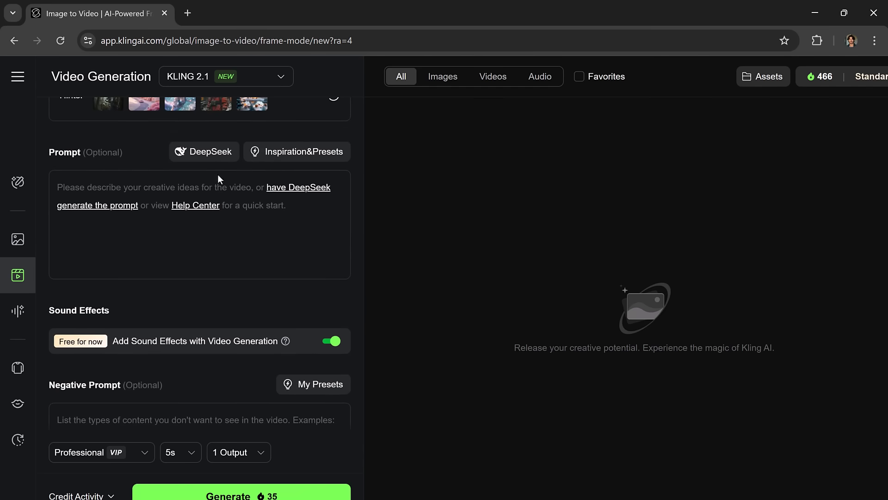
mouse_move(210, 164)
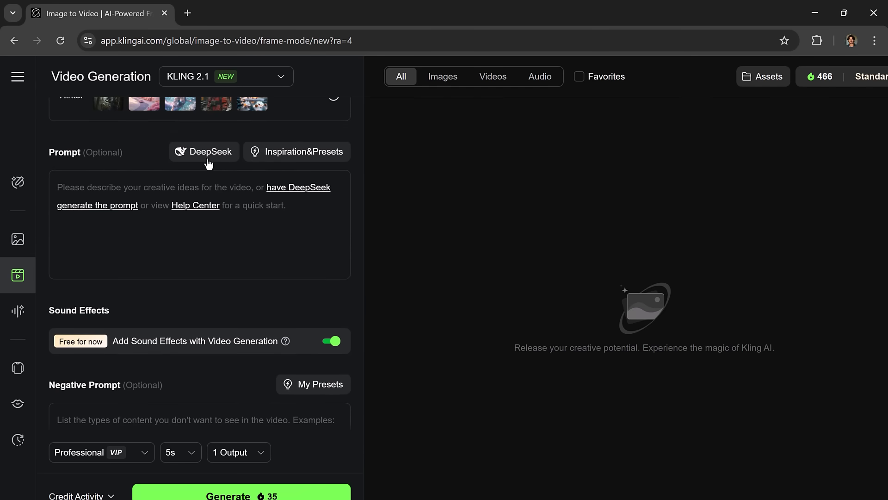
Generate a dirt-bike prompt with DeepSeek and insert it into the prompt field.
click(203, 152)
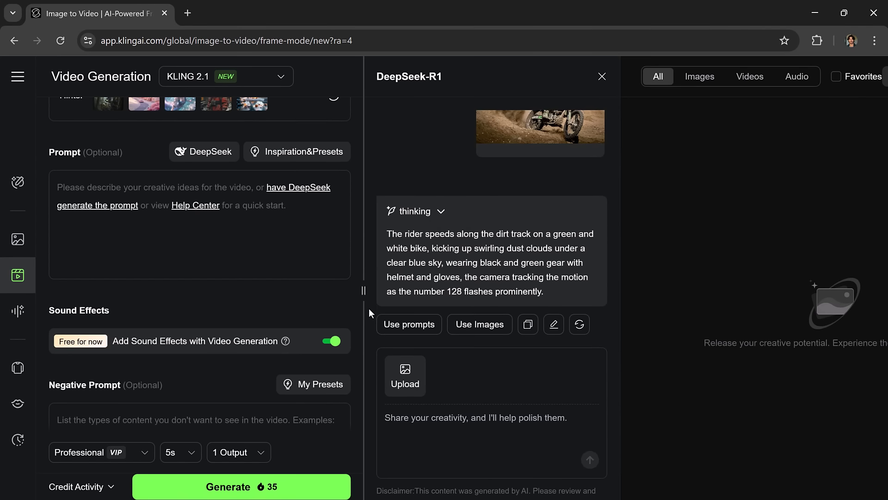
mouse_move(404, 295)
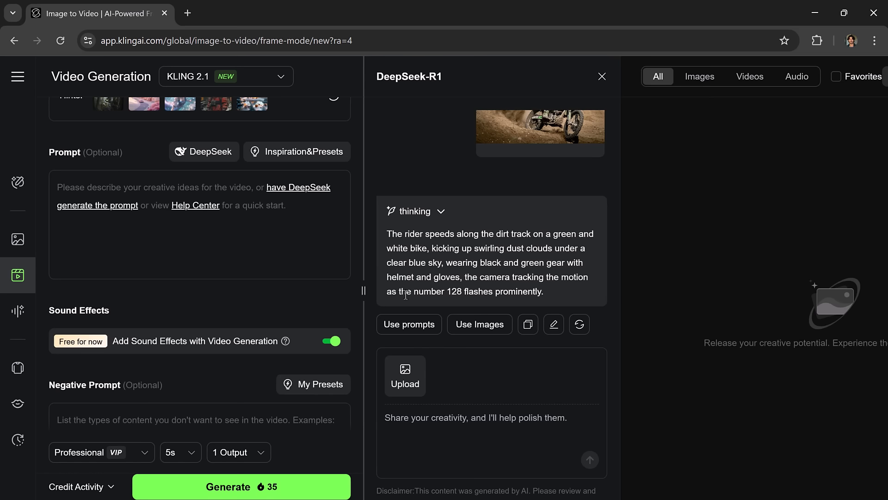
click(409, 323)
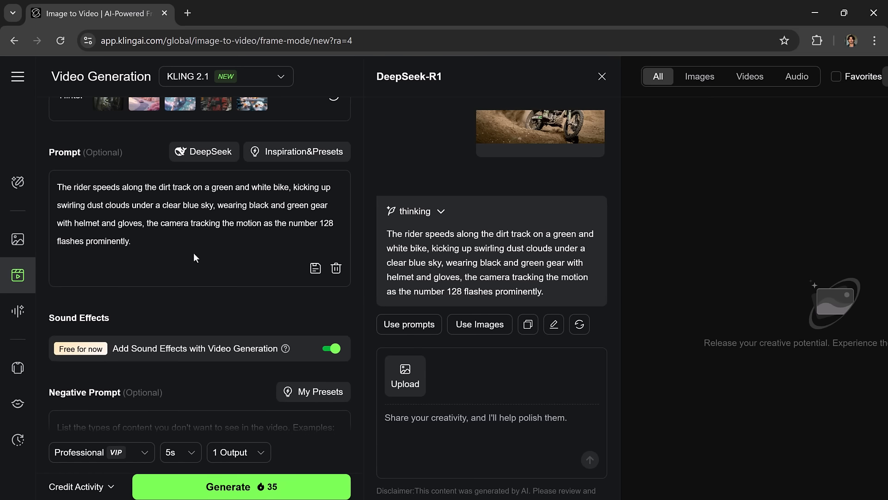
mouse_move(237, 235)
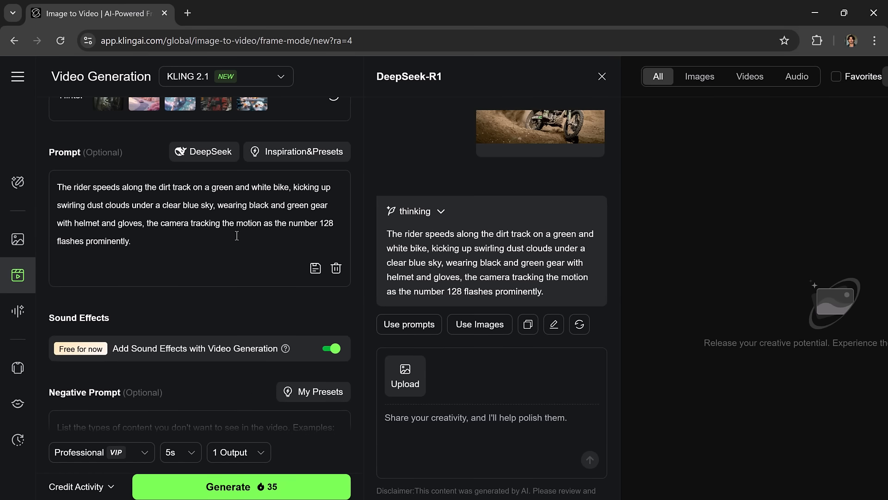
mouse_move(230, 257)
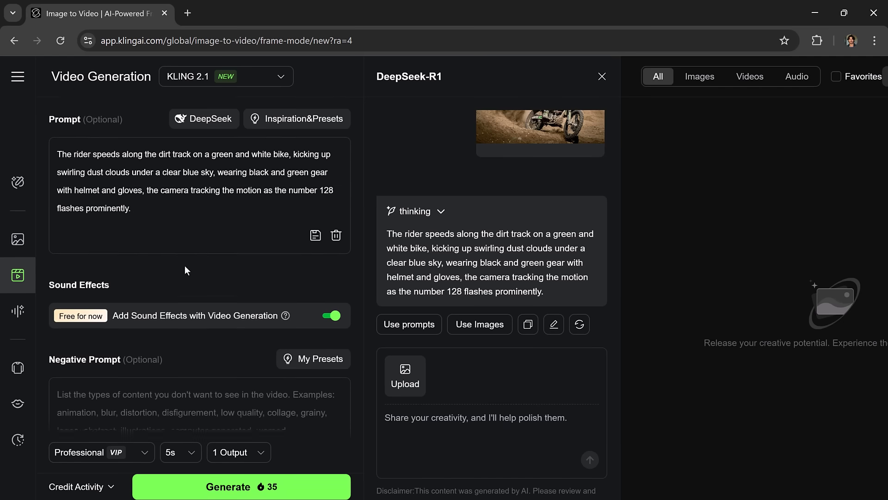
Keep Professional mode, 5s duration and 1 output, and generate the dirt-bike clip.
scroll(down, 3)
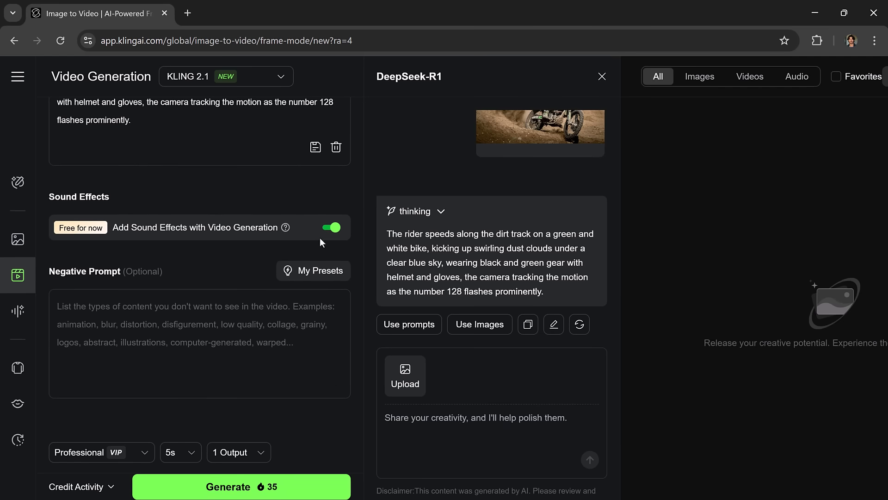
mouse_move(323, 234)
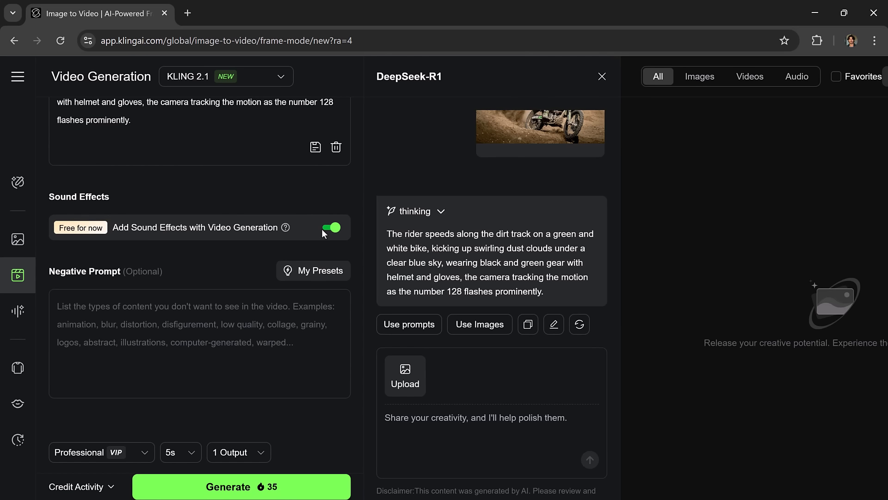
mouse_move(303, 316)
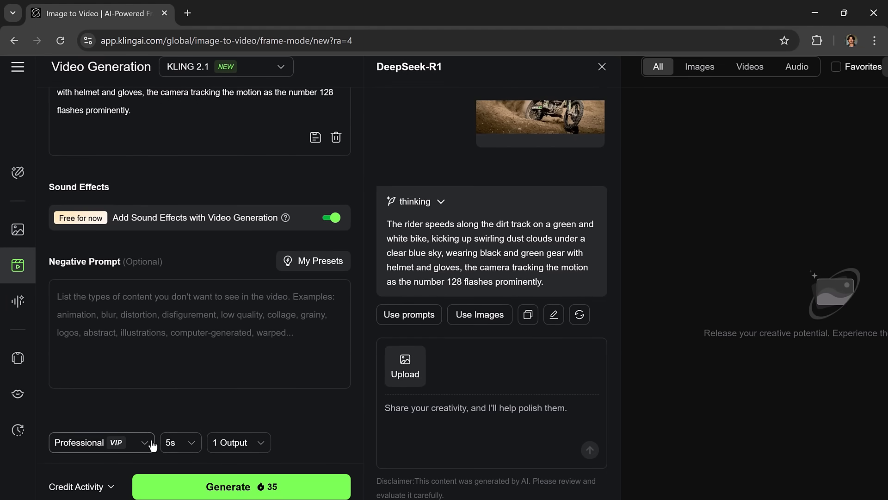
click(101, 442)
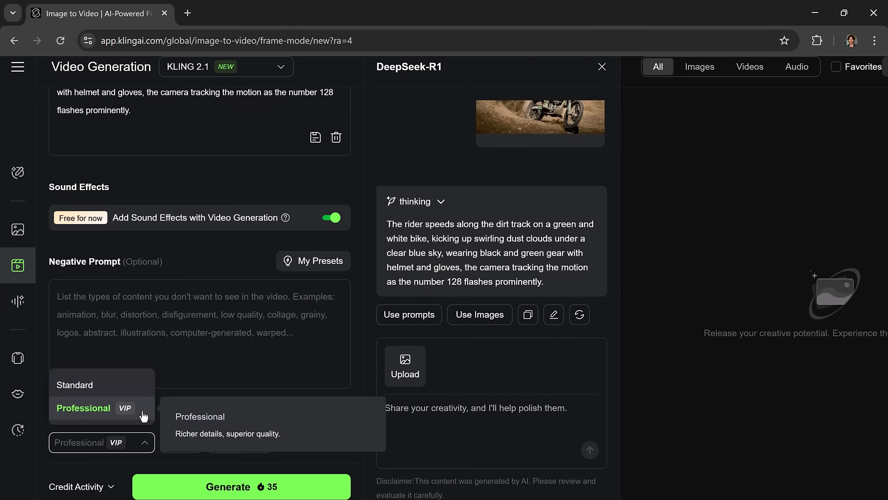
click(83, 408)
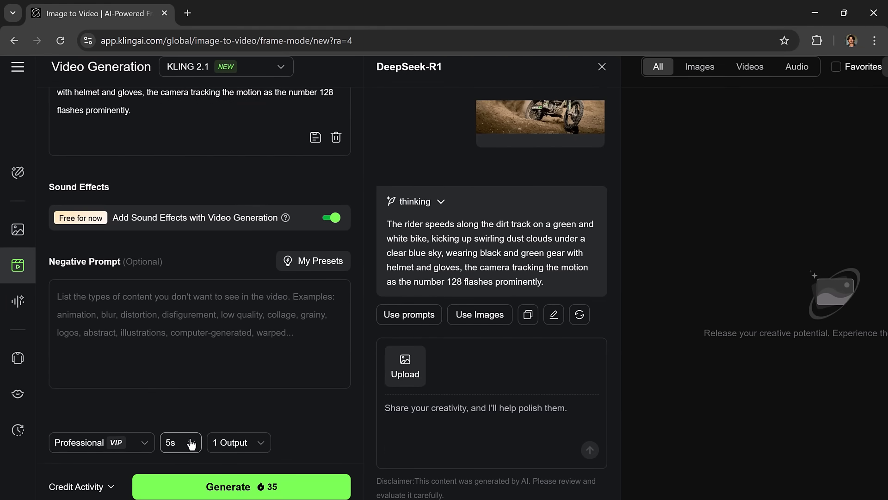
click(180, 442)
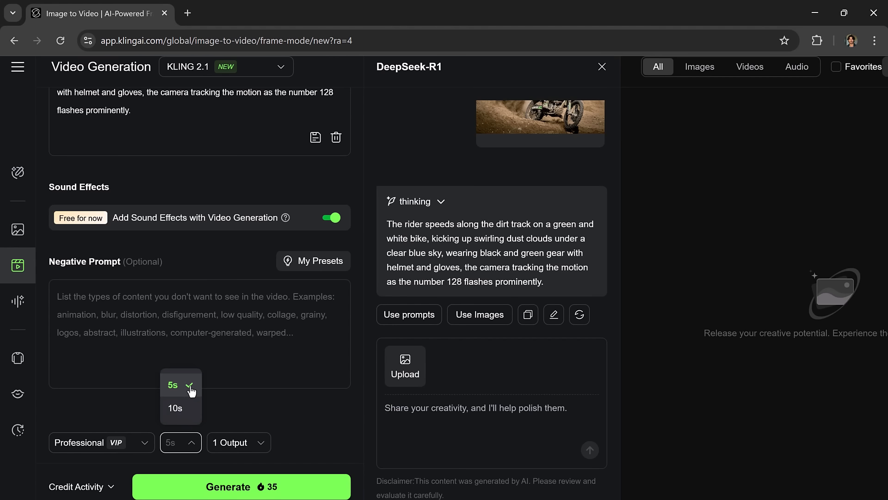
click(172, 386)
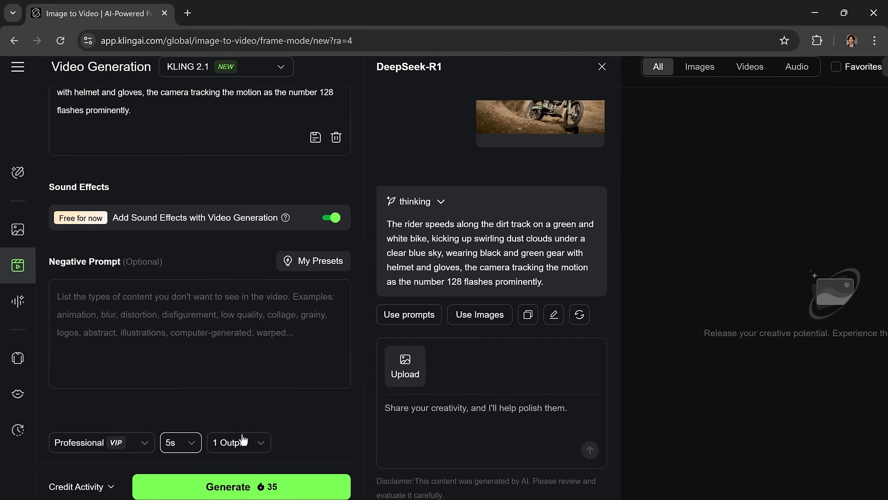
click(239, 442)
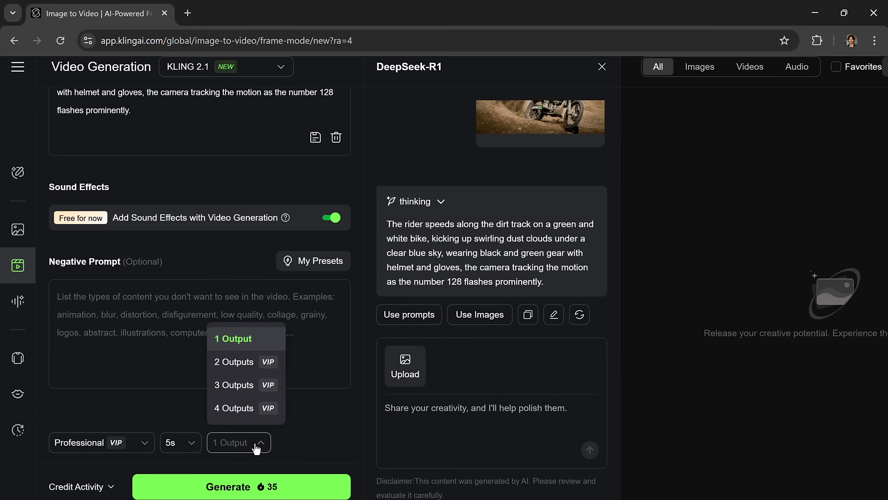
mouse_move(257, 417)
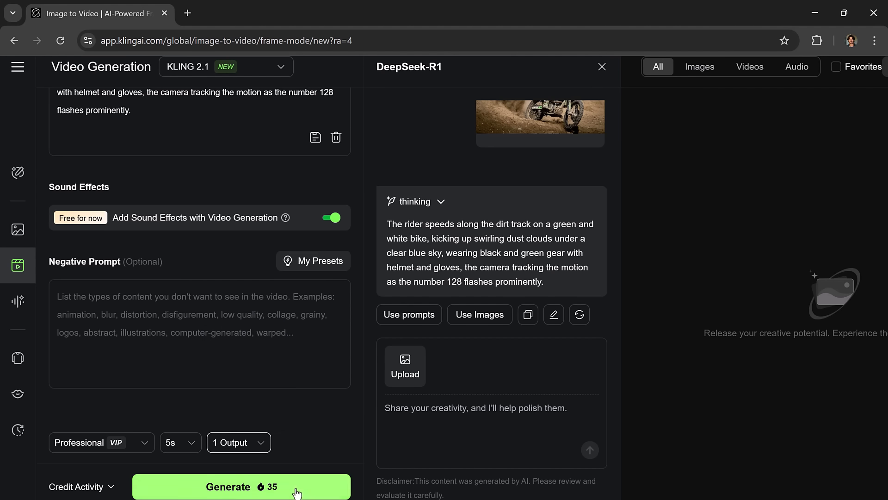
click(228, 486)
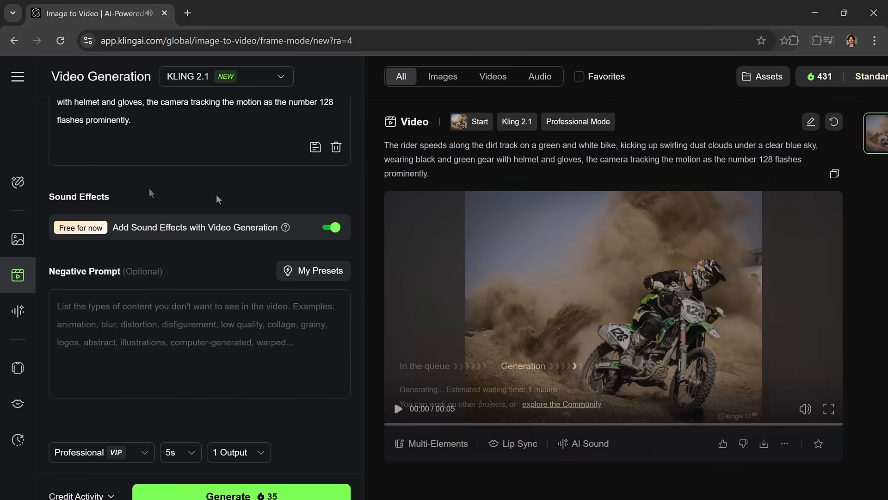
Play the finished 5-second dirt-bike clip, then pause it.
click(399, 408)
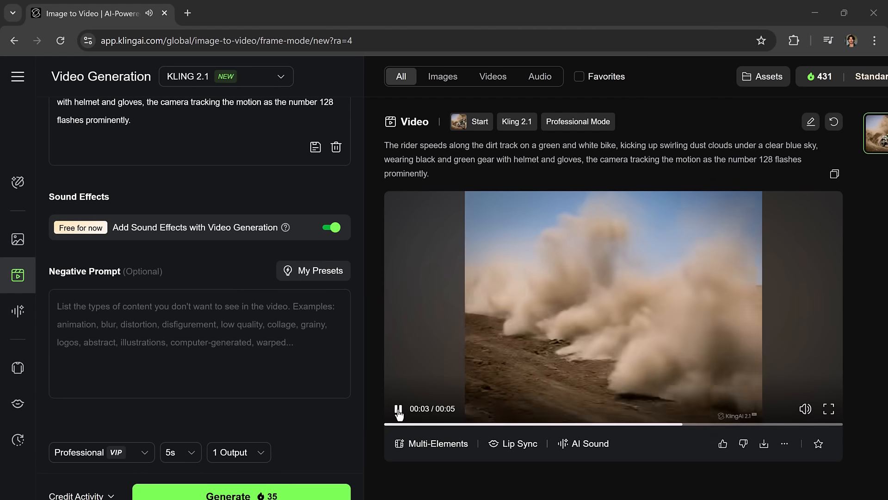
click(397, 424)
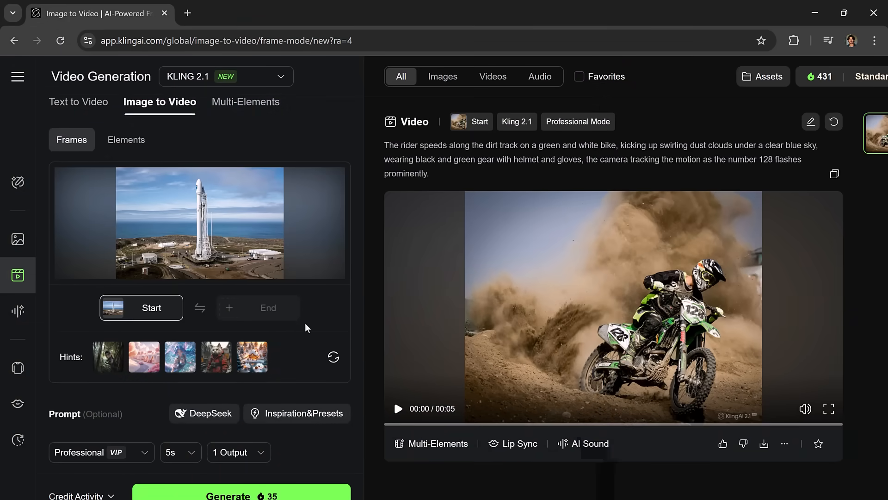
Use DeepSeek's Falcon 9 launch description as the rocket clip's prompt.
click(204, 413)
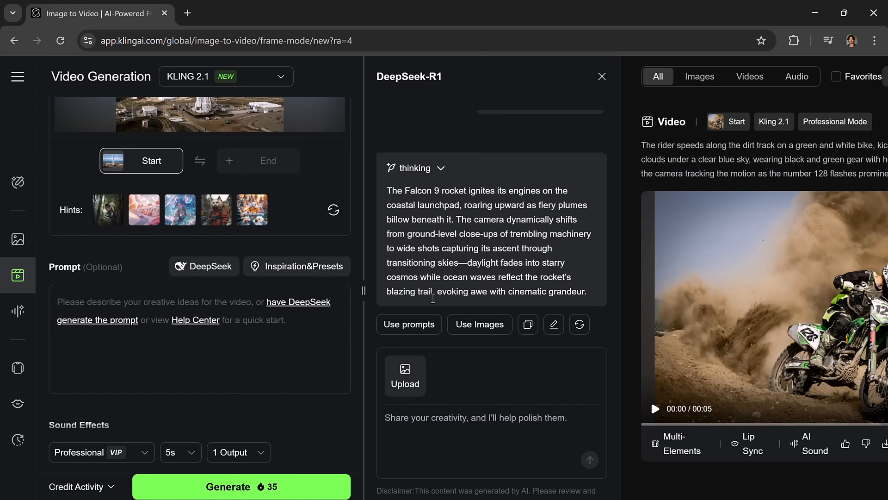
click(408, 324)
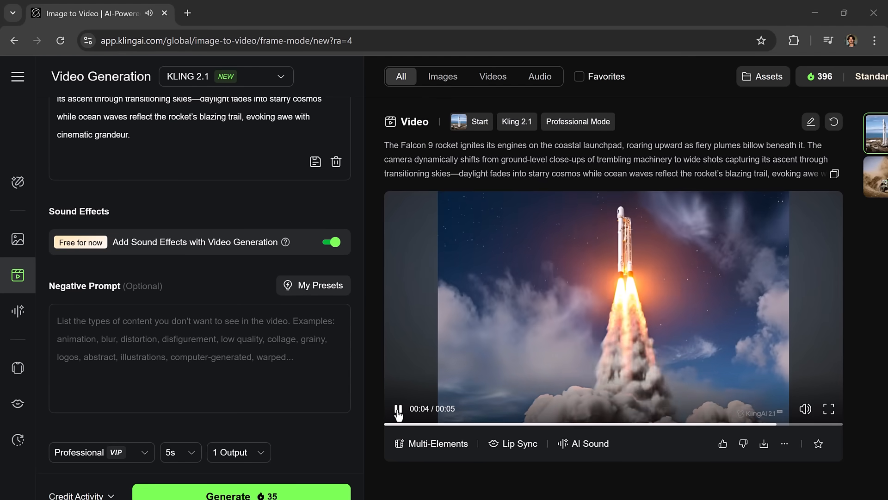
click(424, 423)
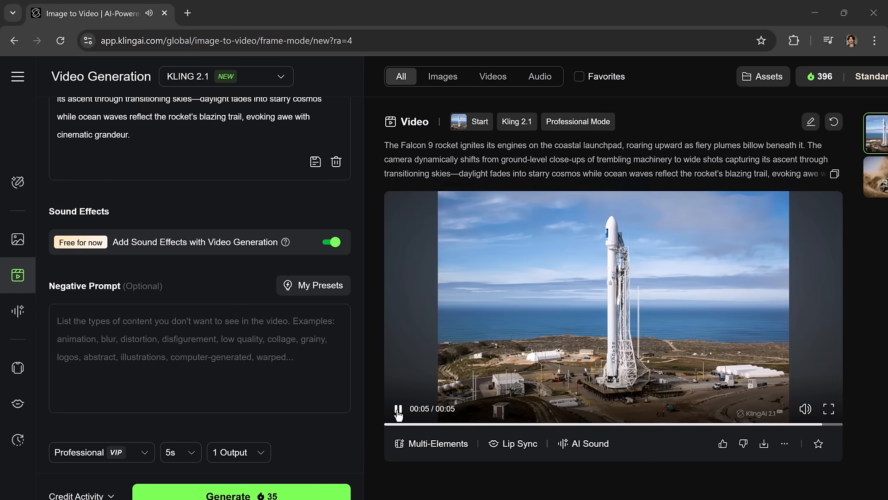
click(399, 409)
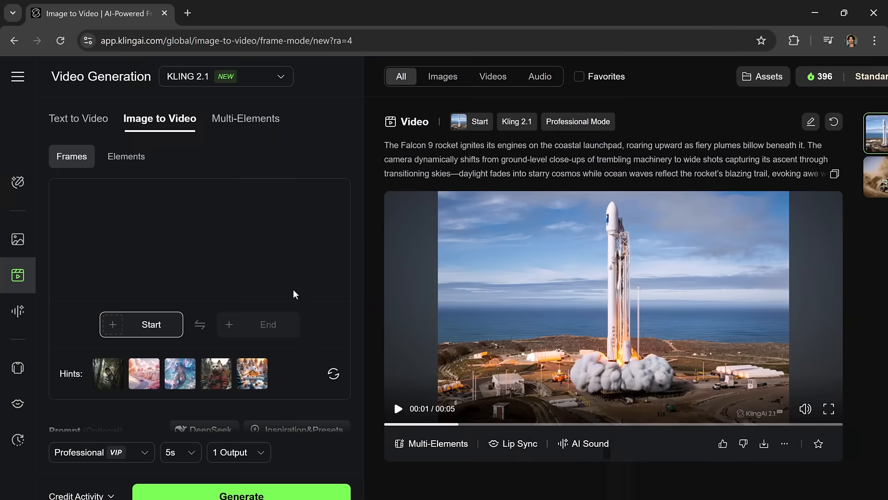
Confirm Sound Effects is on and generate the theater-couple popcorn clip.
scroll(down, 3)
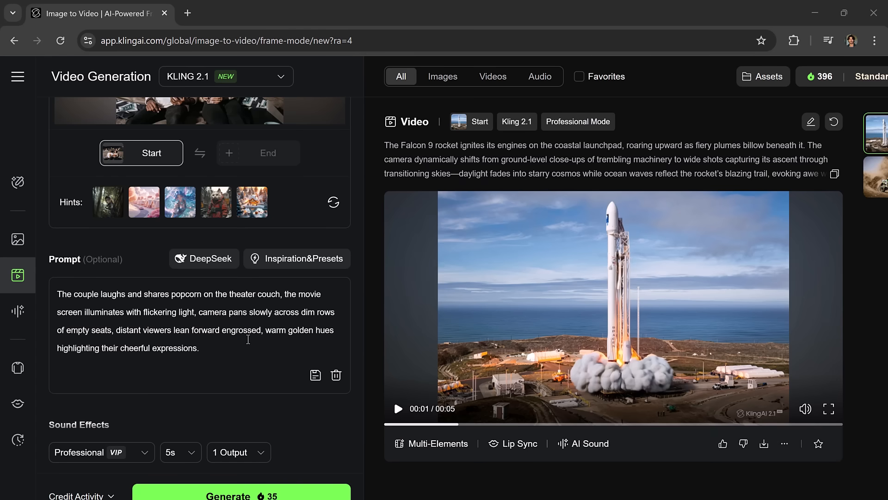
scroll(down, 3)
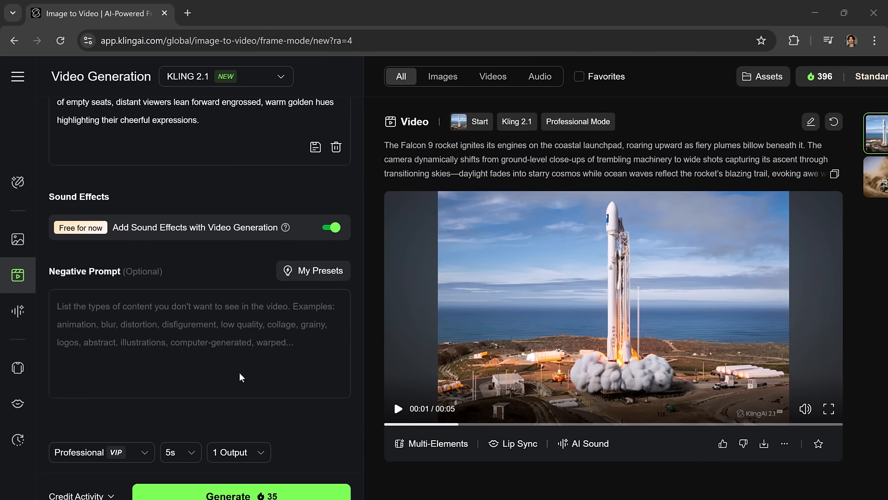
click(241, 493)
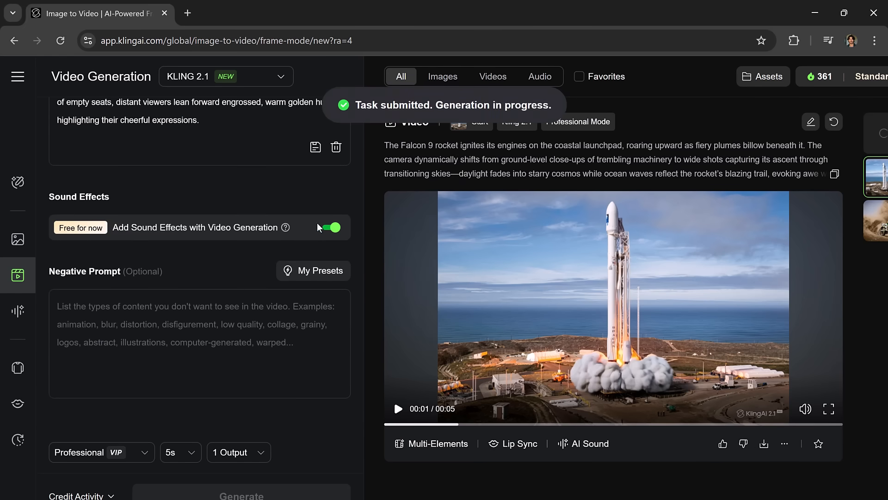
click(240, 494)
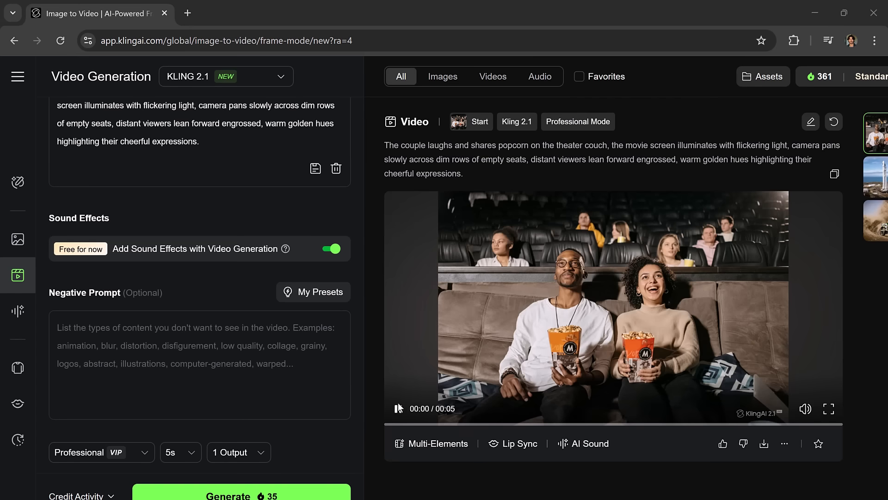
Play the finished theater-couple popcorn clip.
click(398, 409)
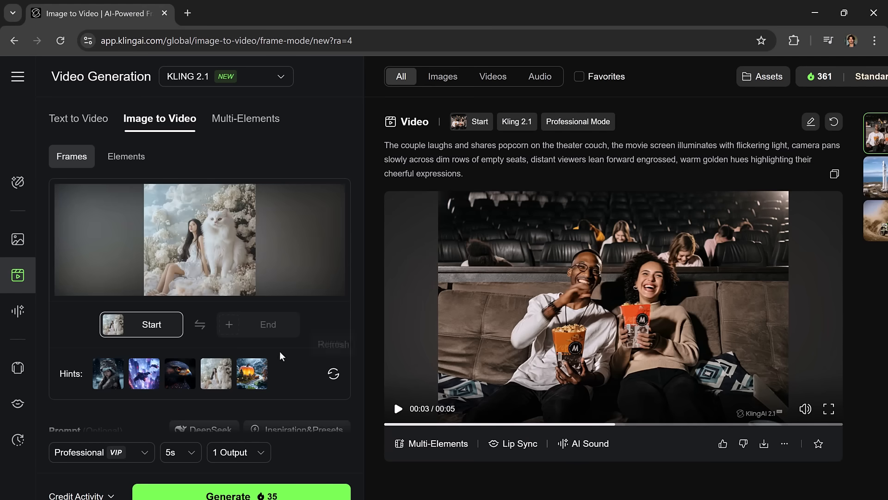
Check Sound Effects and generate the woman-and-white-cat breeze and zoom clip.
scroll(down, 3)
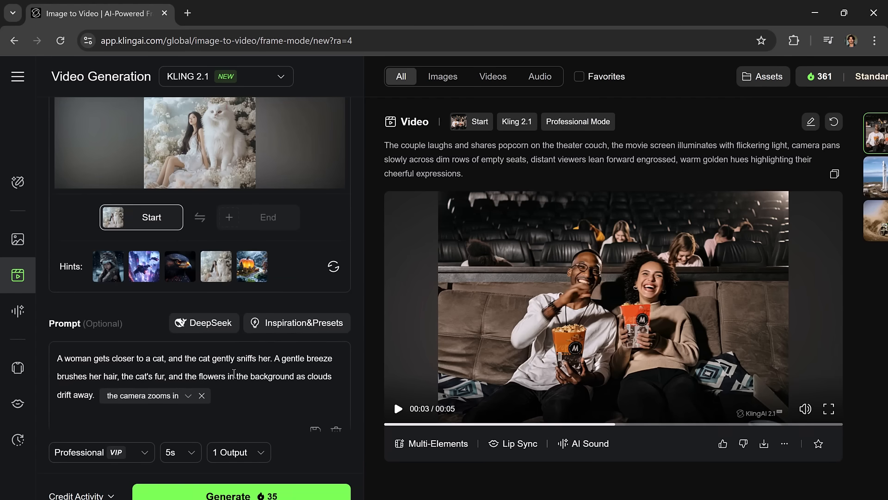
scroll(down, 3)
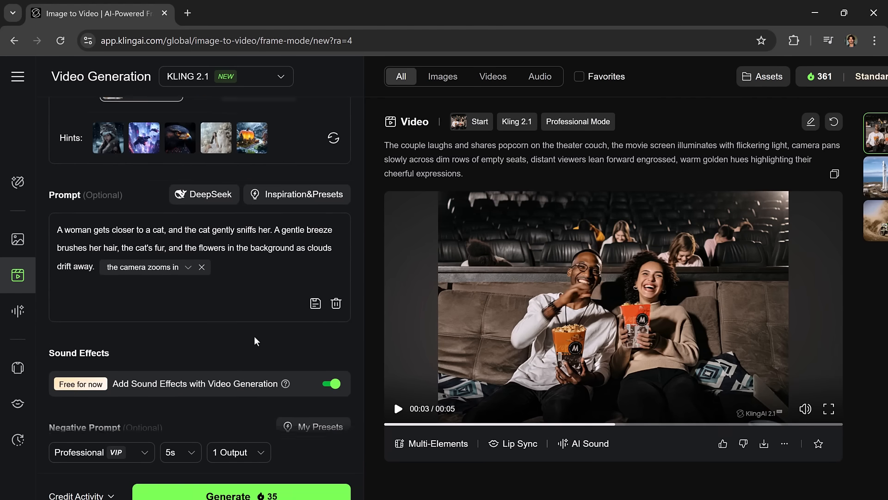
scroll(down, 3)
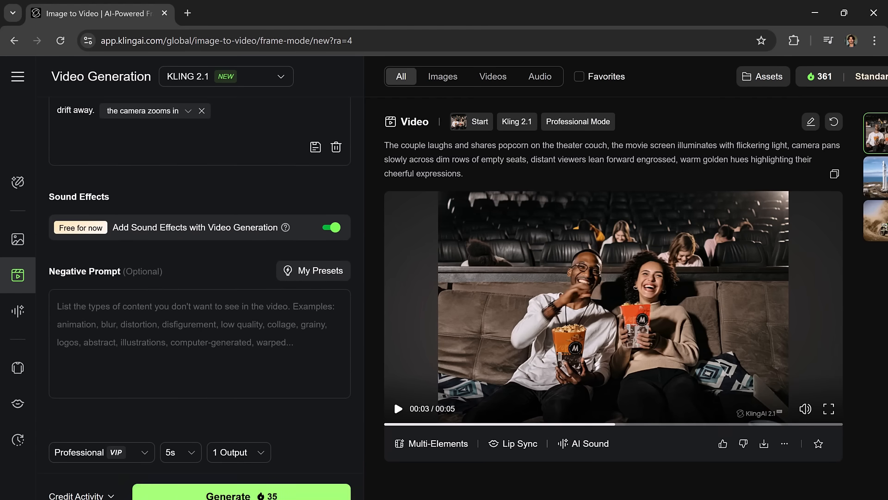
click(240, 494)
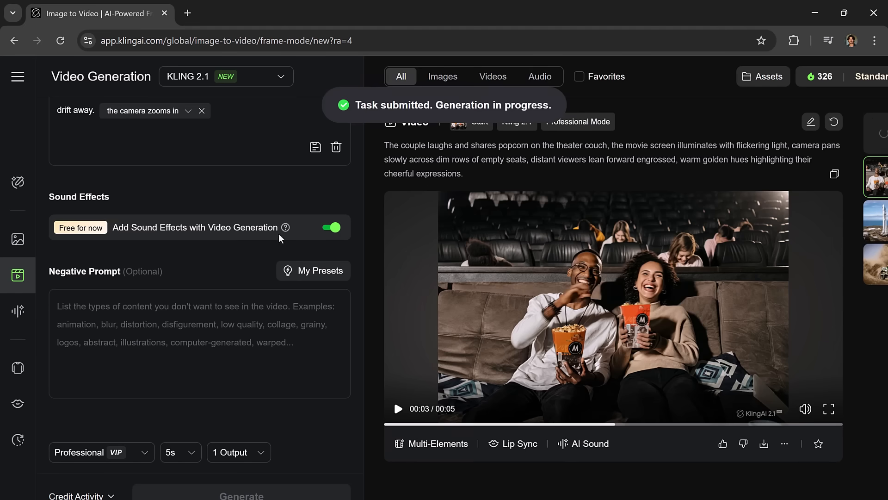
scroll(up, 3)
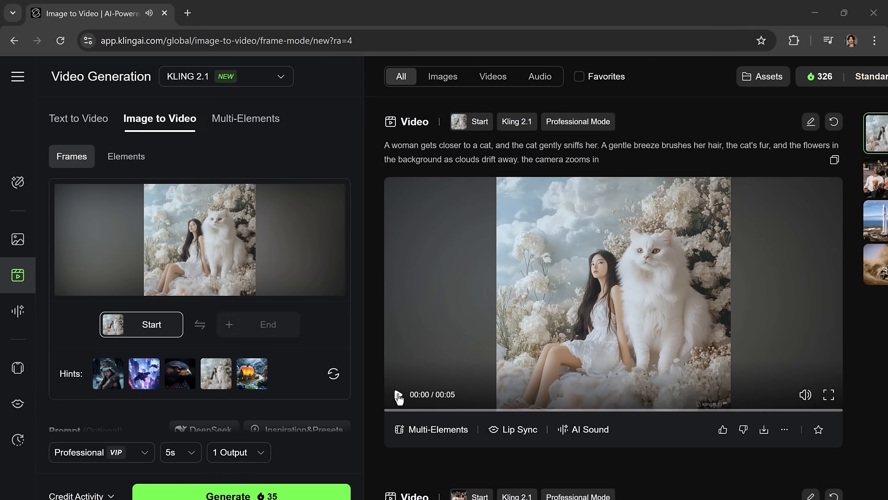
Play the woman-and-white-cat clip through, then pause it.
click(399, 394)
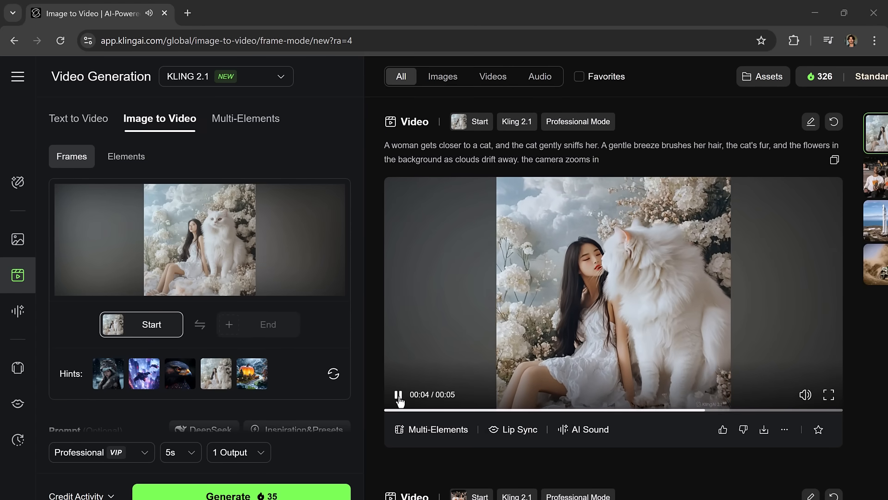
click(398, 395)
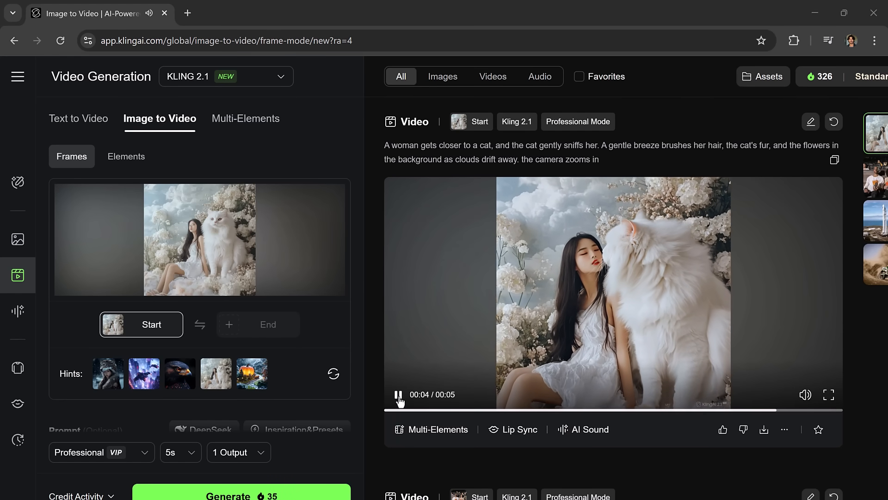
click(399, 394)
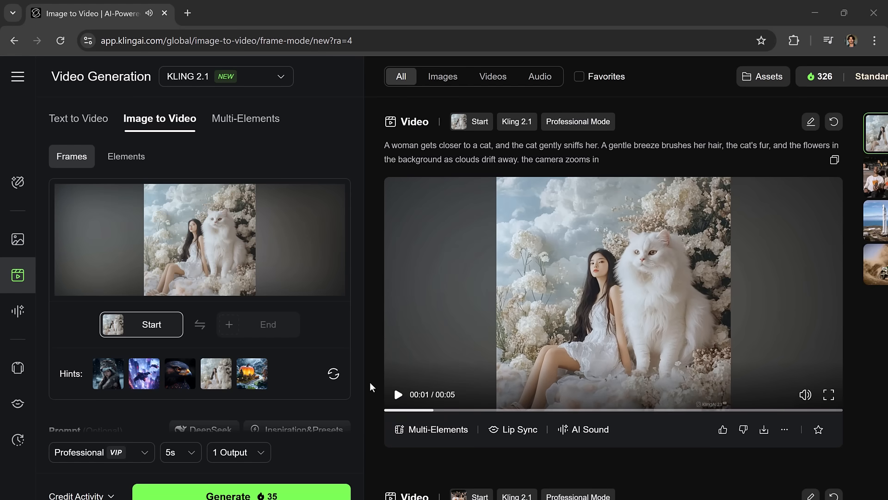
mouse_move(442, 289)
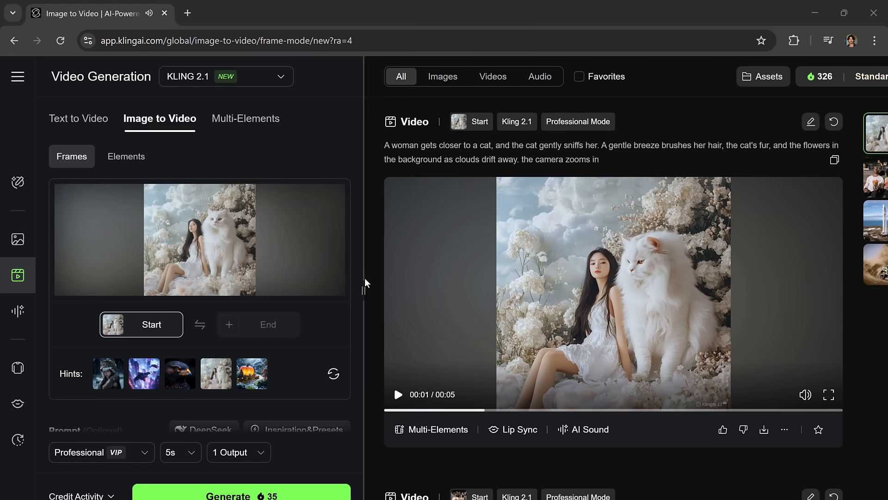
mouse_move(378, 297)
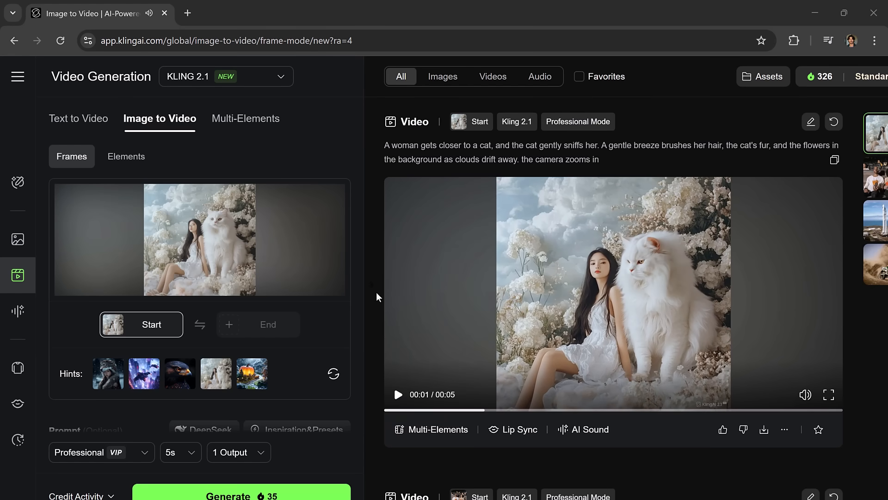
mouse_move(875, 373)
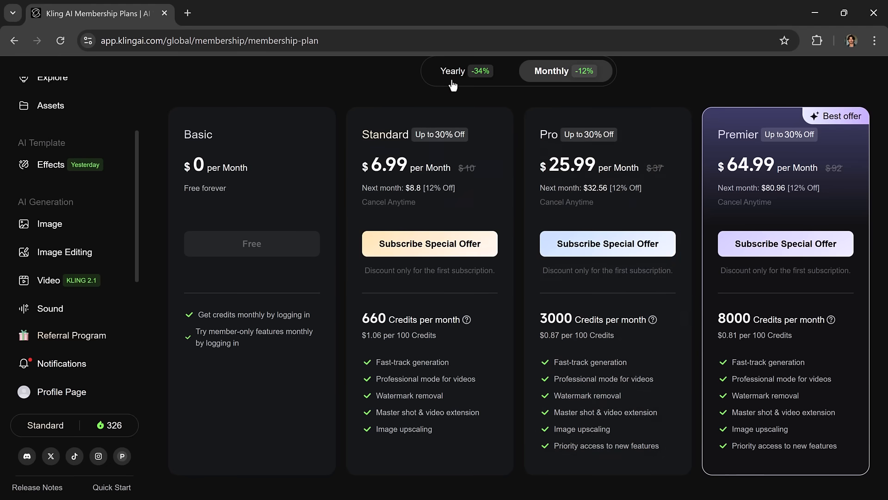
Switch the Membership Plans page to yearly prices for Basic, Standard, Pro and Premier.
click(452, 70)
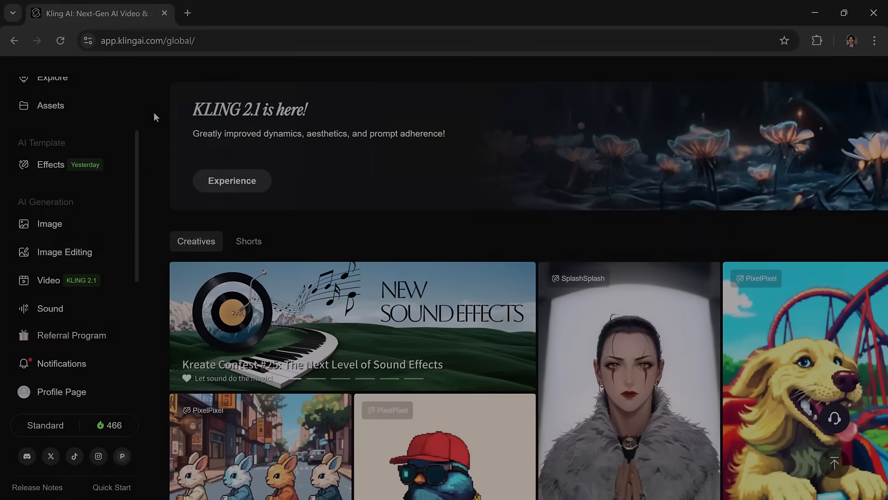
Scroll down the home page Creatives gallery and back up to the top.
scroll(down, 3)
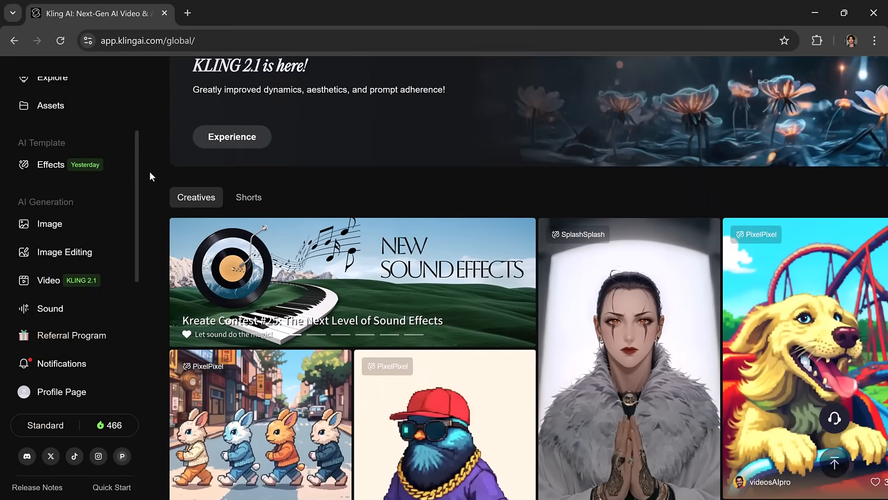
scroll(down, 3)
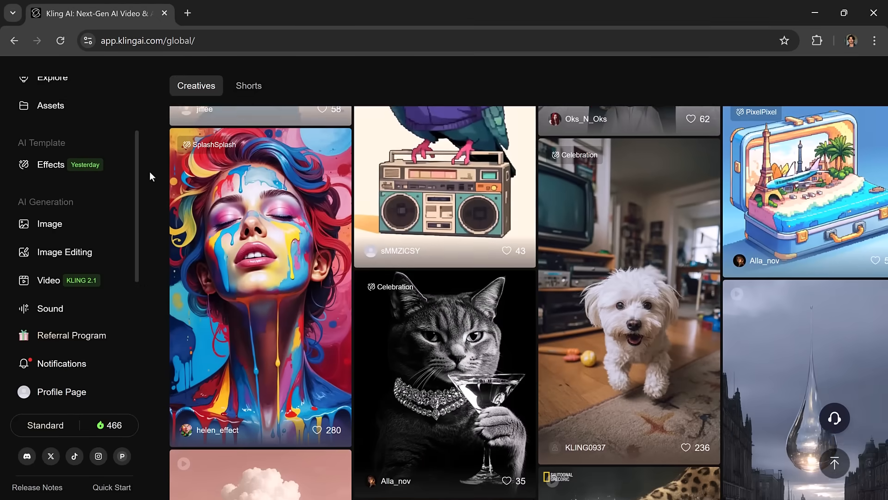
scroll(up, 3)
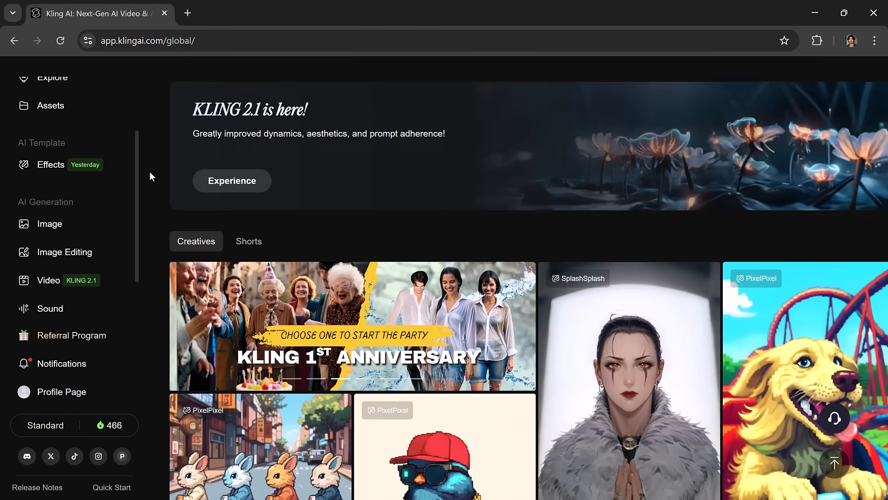